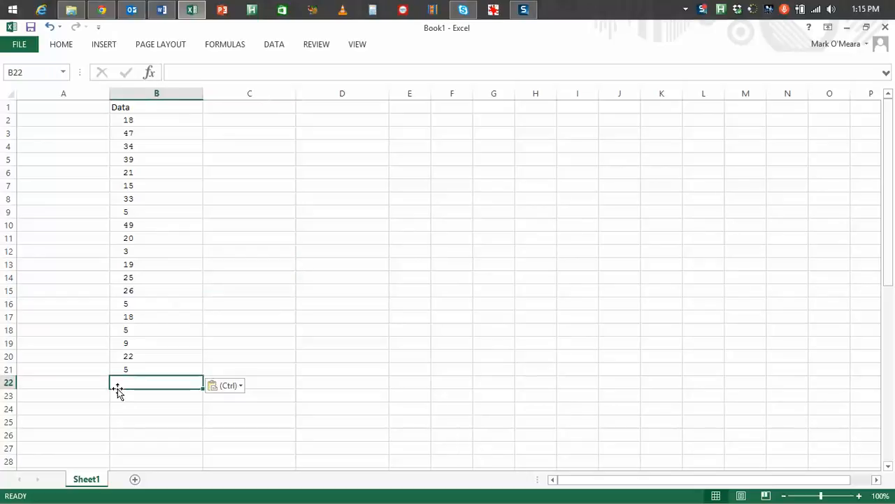
# Switch to Chrome and view the RANDOM.ORG Integer Generator results page.
pyautogui.click(156, 408)
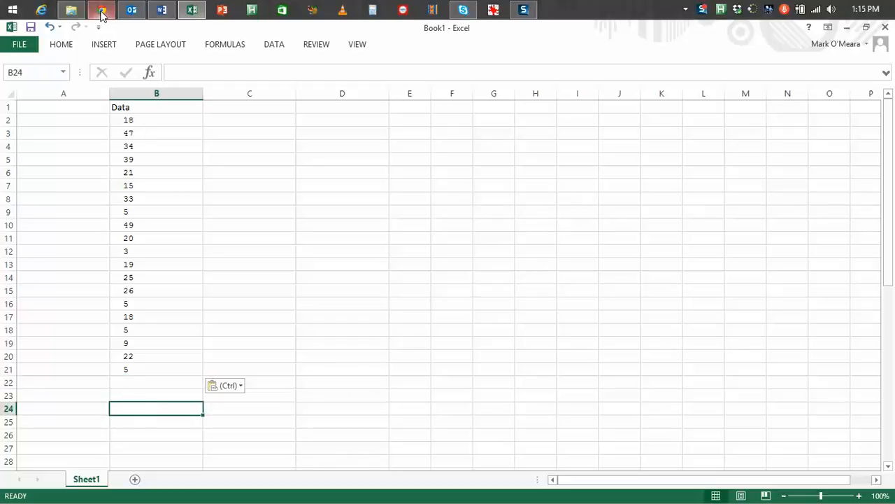
pyautogui.click(101, 10)
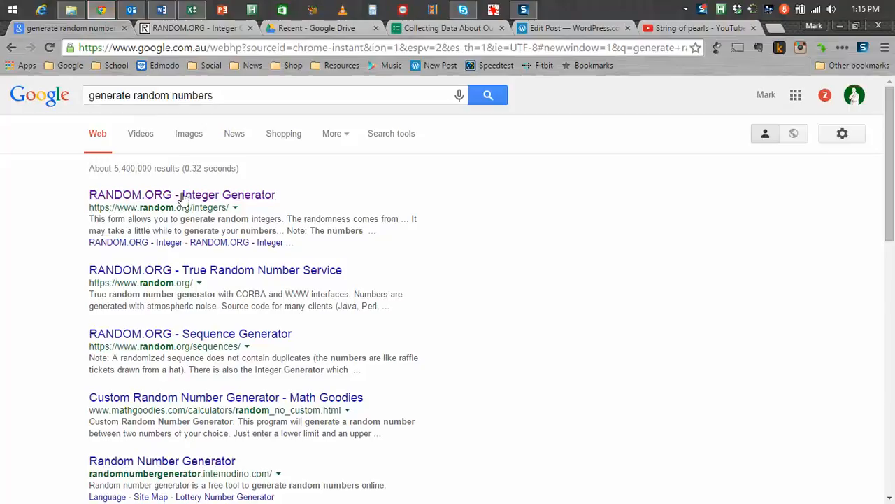
pyautogui.click(182, 195)
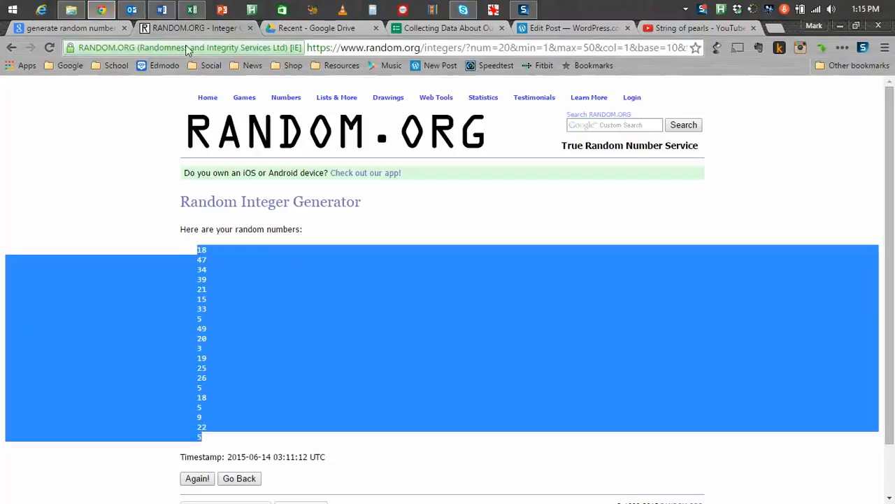
pyautogui.moveTo(580, 17)
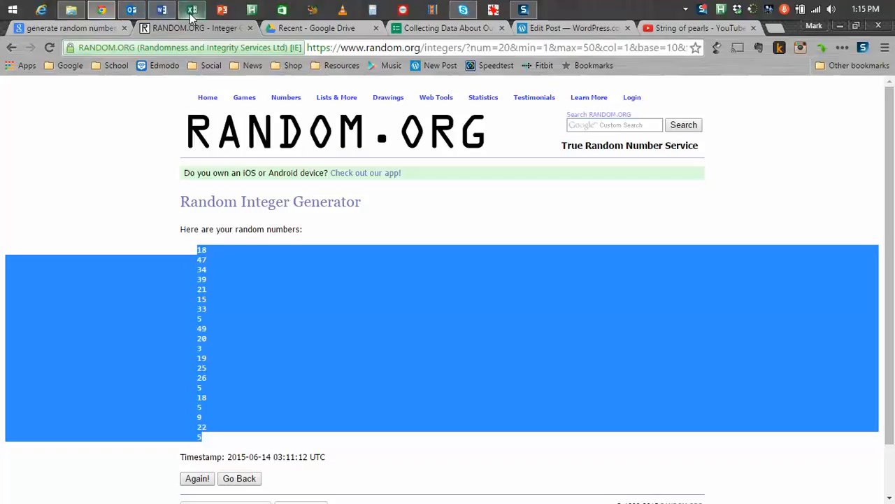
# Return to Excel and select the twenty Data values in B2:B21.
pyautogui.click(191, 10)
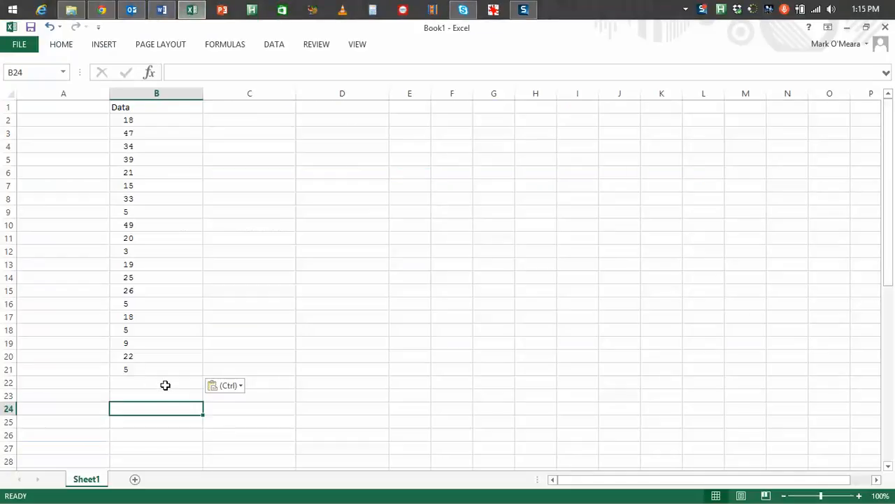
pyautogui.click(156, 395)
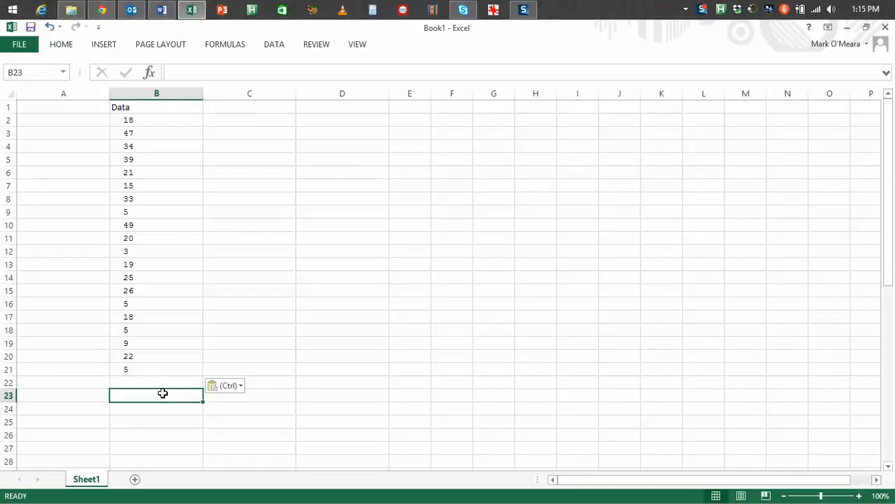
pyautogui.moveTo(146, 369)
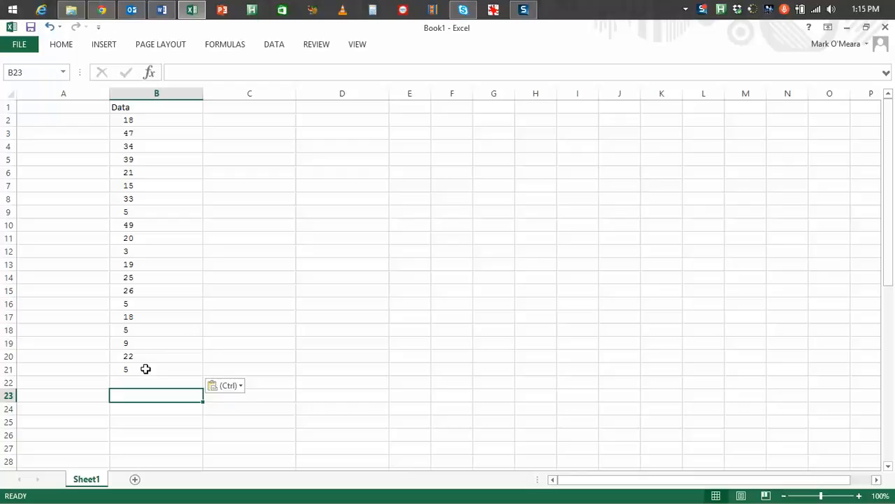
pyautogui.moveTo(133, 120)
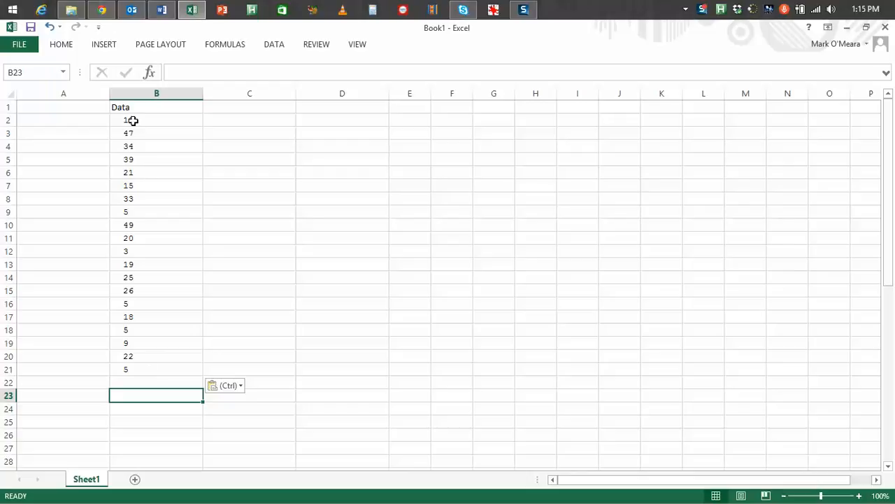
pyautogui.moveTo(156, 119); pyautogui.dragTo(156, 172)
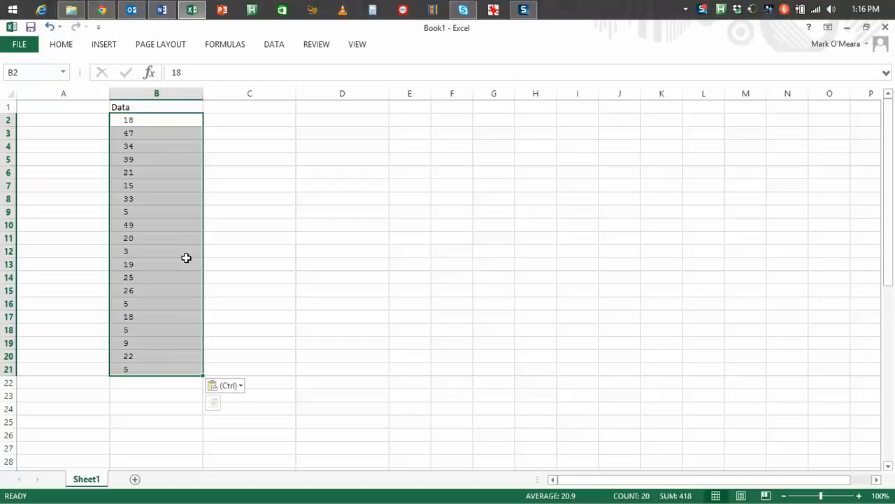
pyautogui.moveTo(61, 50)
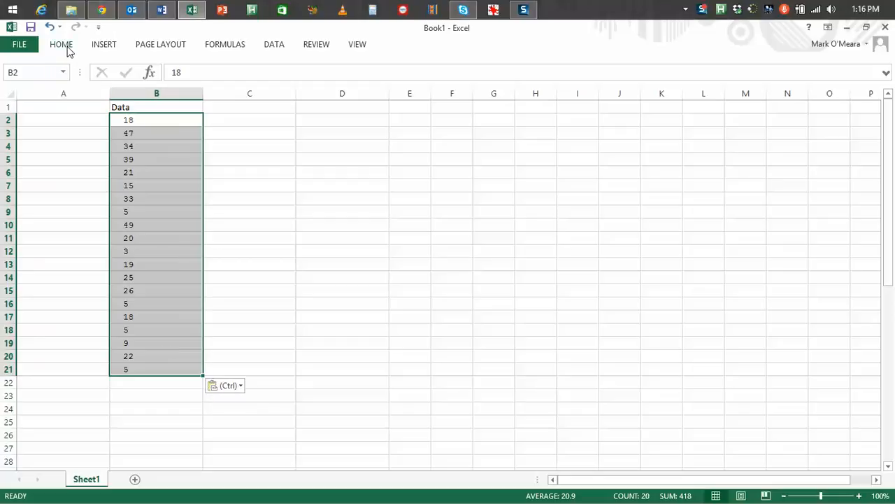
# Apply the Green - Yellow - Red Color Scale to B2:B21, then deselect.
pyautogui.click(61, 44)
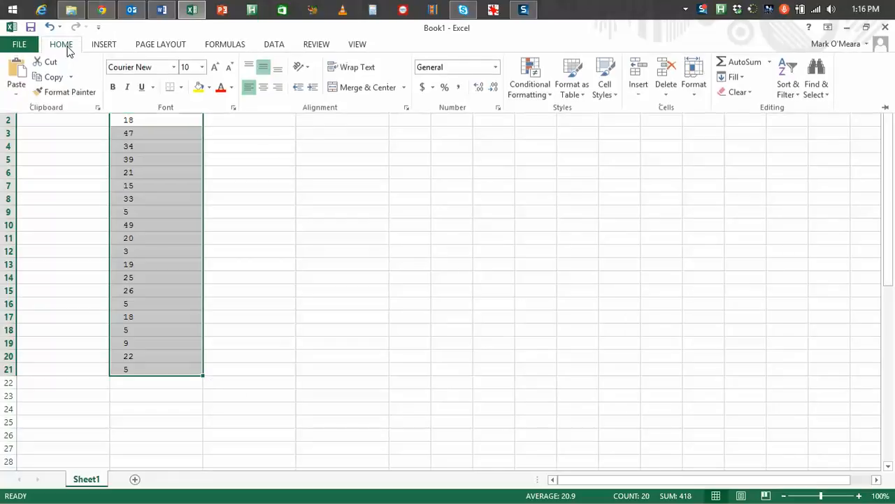
pyautogui.click(529, 77)
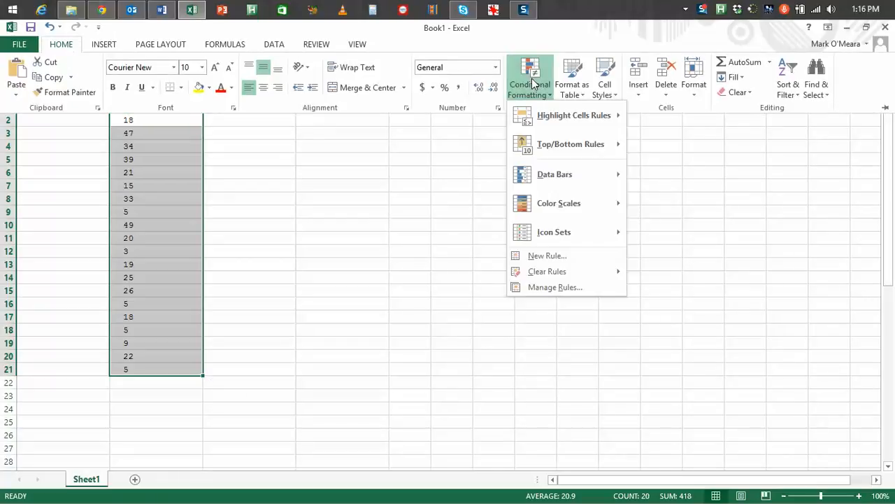
pyautogui.moveTo(559, 203)
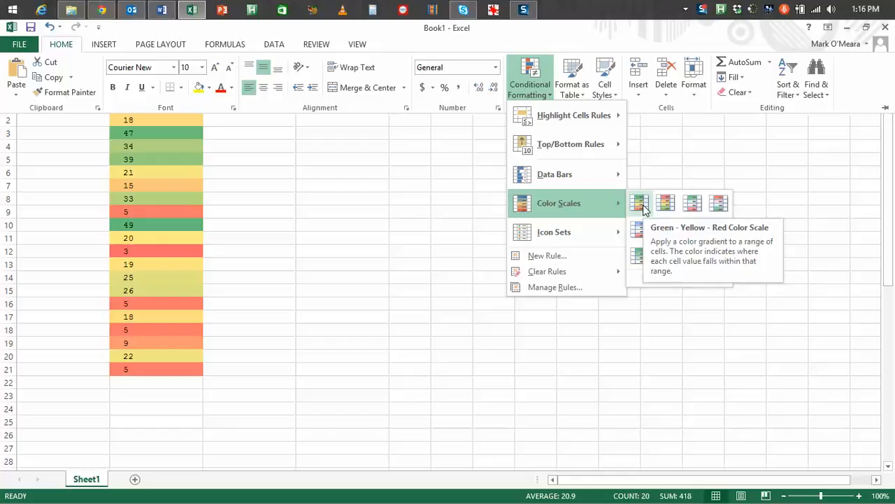
pyautogui.click(640, 203)
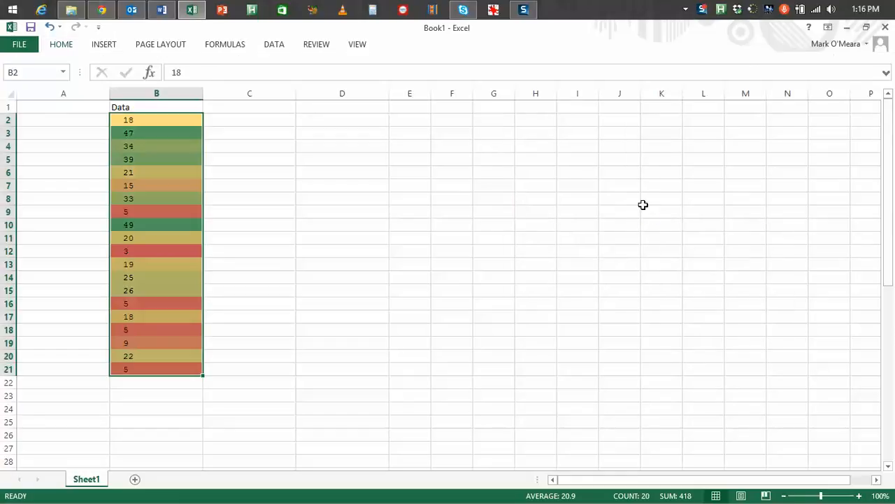
pyautogui.click(250, 212)
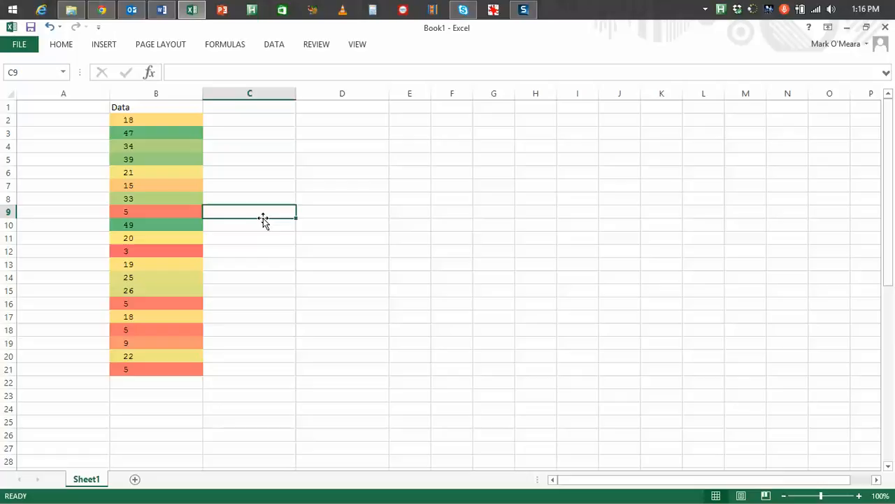
pyautogui.moveTo(179, 406)
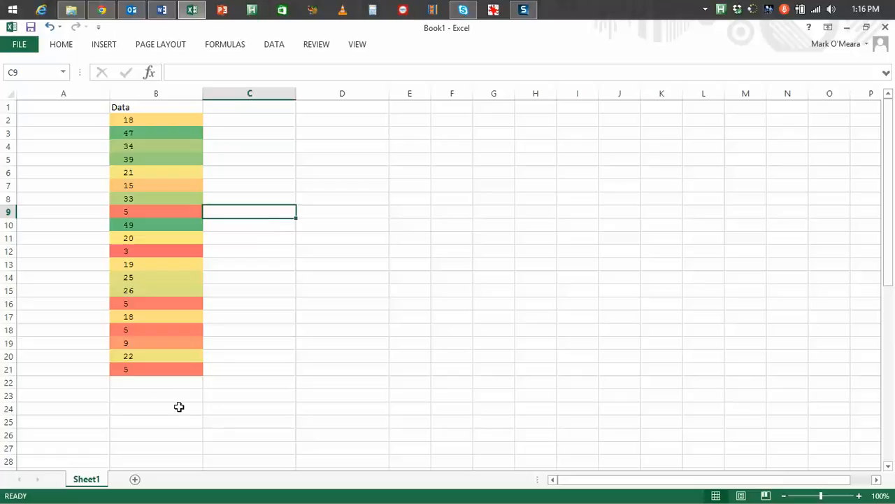
# Enter the label TOTAL in A23 and =SUM(B2:B21) beside it.
pyautogui.click(156, 395)
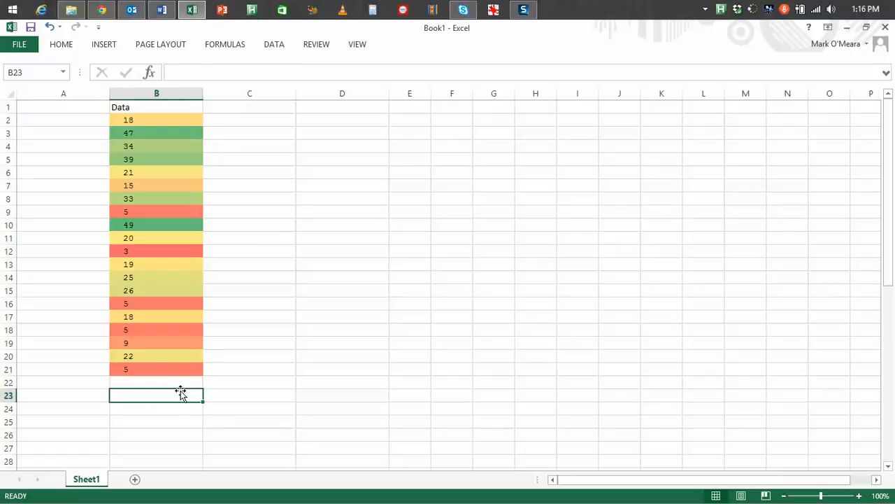
pyautogui.write('TOTAL')
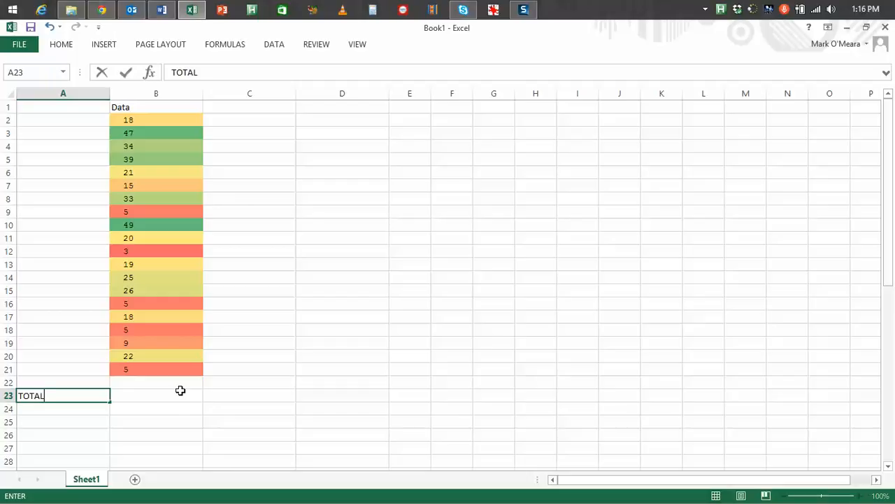
pyautogui.click(156, 396)
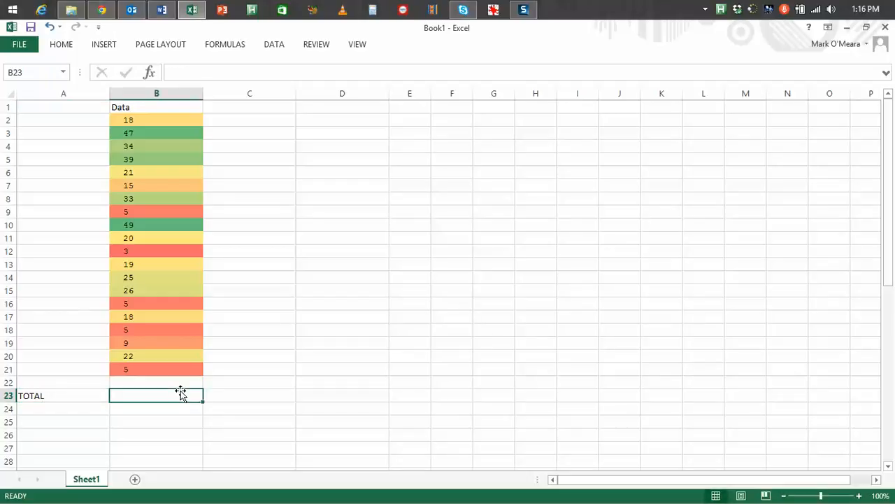
pyautogui.write('=')
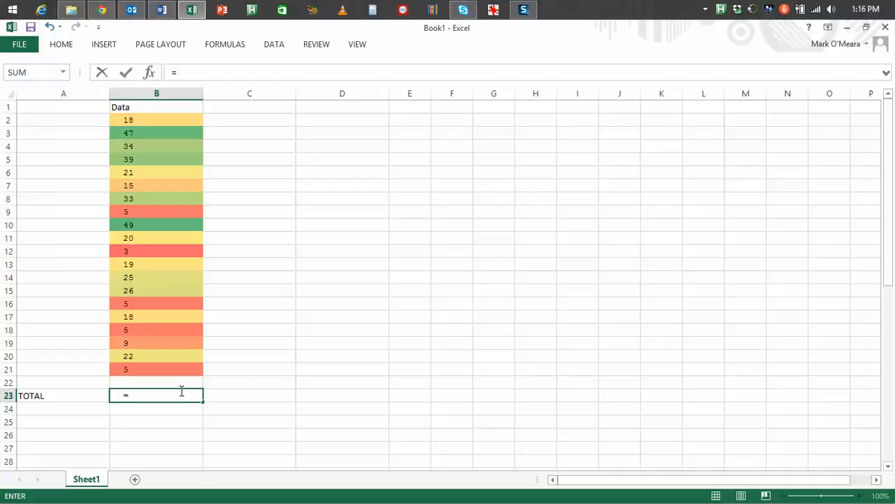
pyautogui.write('SUM')
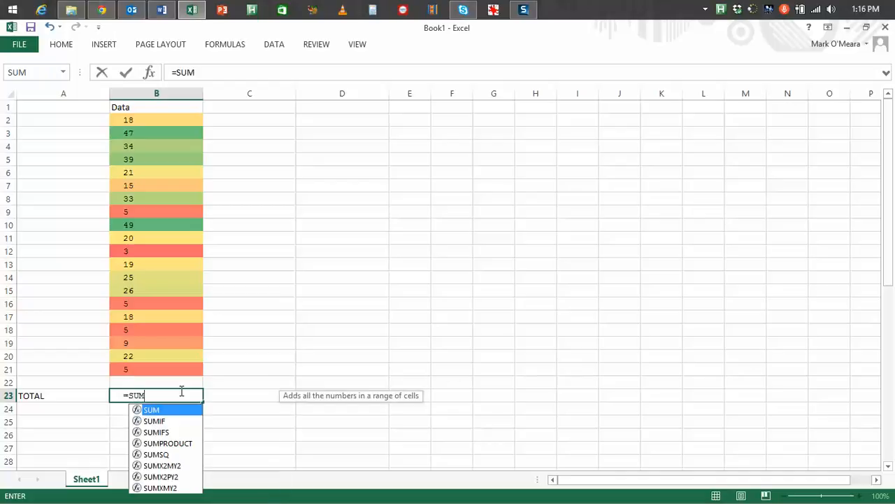
pyautogui.write('(')
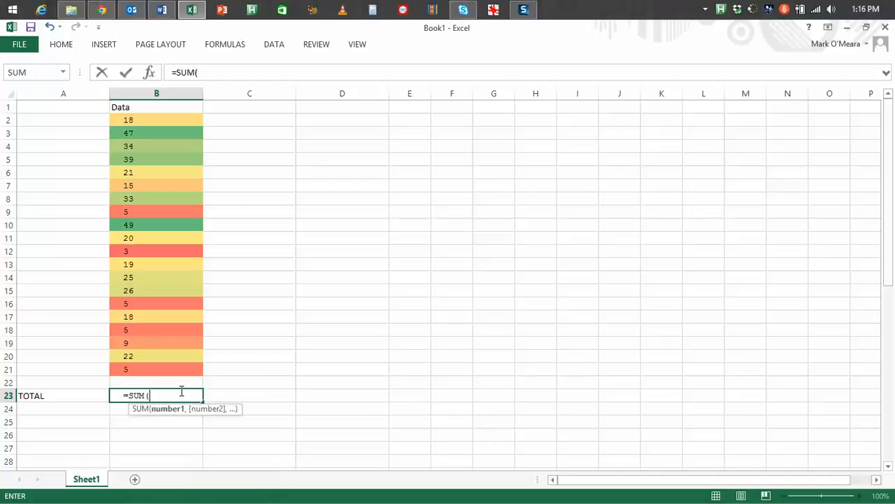
pyautogui.moveTo(156, 356); pyautogui.dragTo(157, 368)
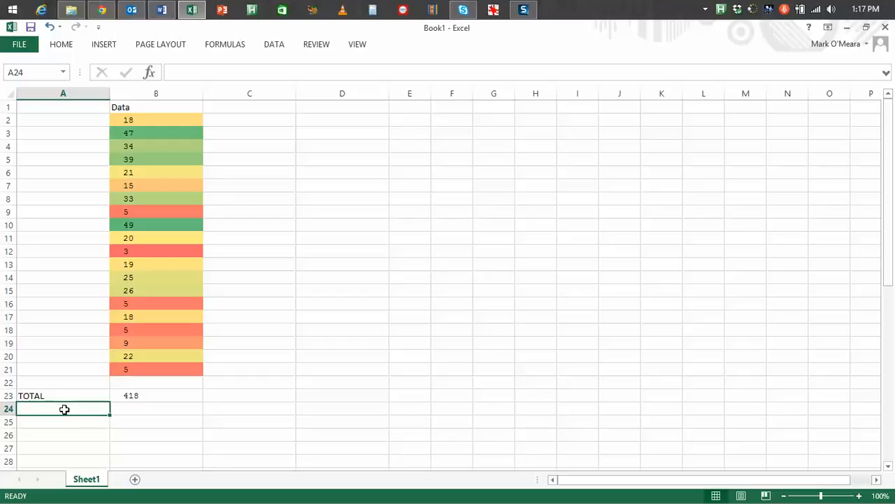
# Enter the label MEAN in A24 and =AVERAGE(B2:B21) beside it.
pyautogui.write('MEAN')
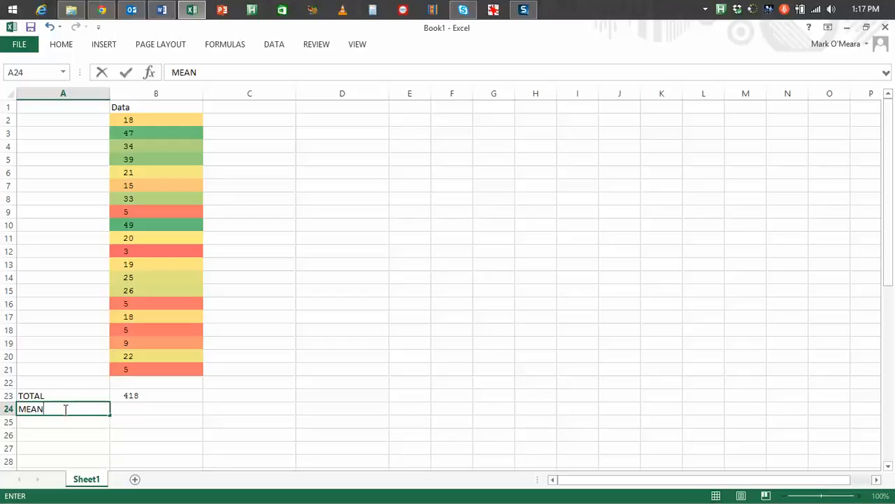
pyautogui.write('=')
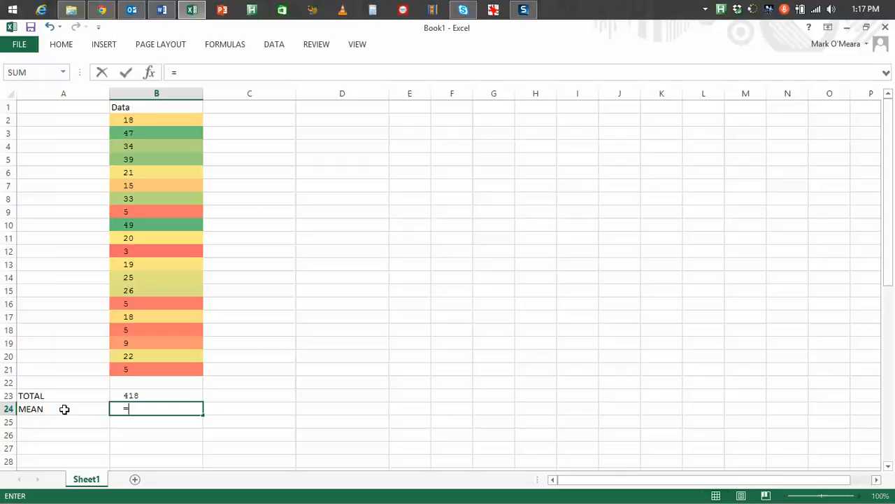
pyautogui.write('AVER')
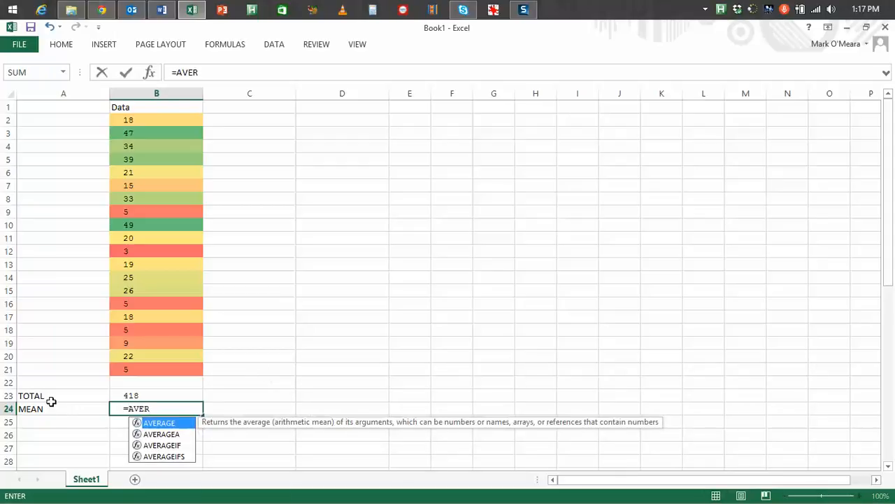
pyautogui.write('AGE')
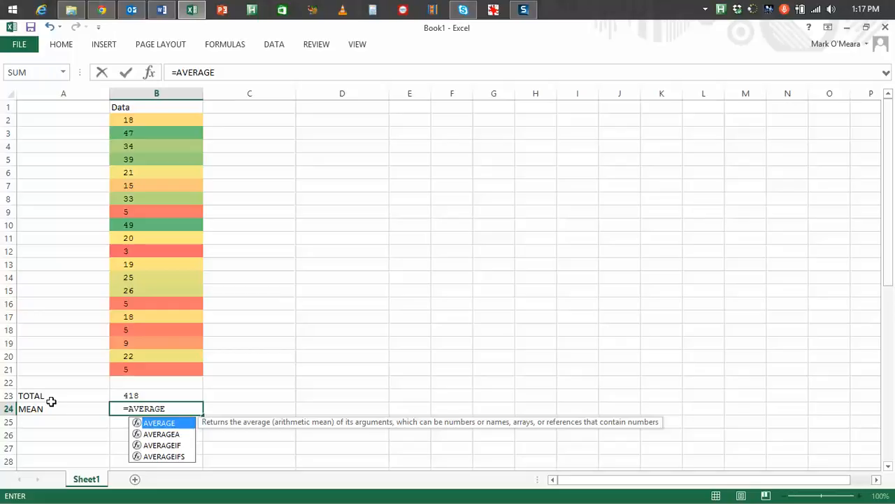
pyautogui.write('(')
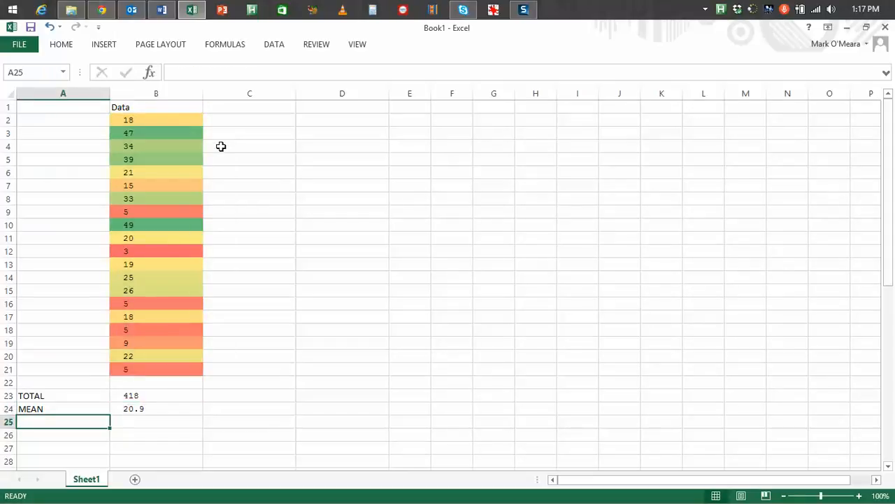
pyautogui.moveTo(147, 406)
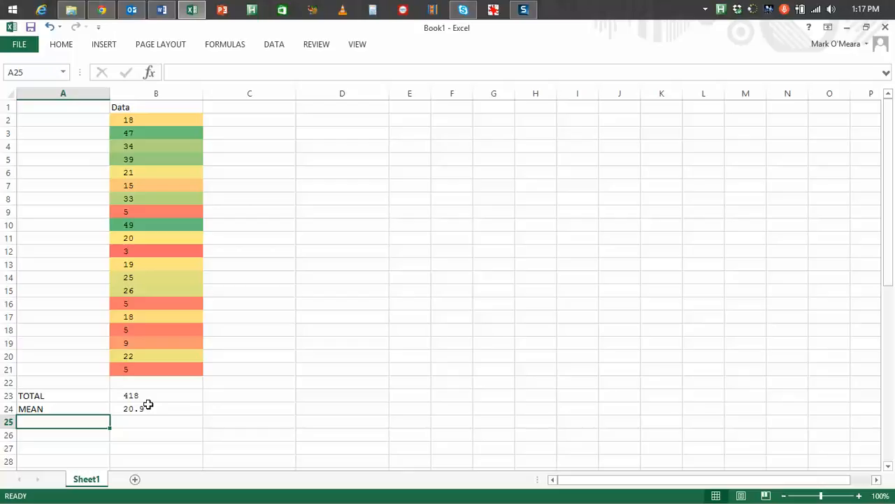
pyautogui.moveTo(77, 427)
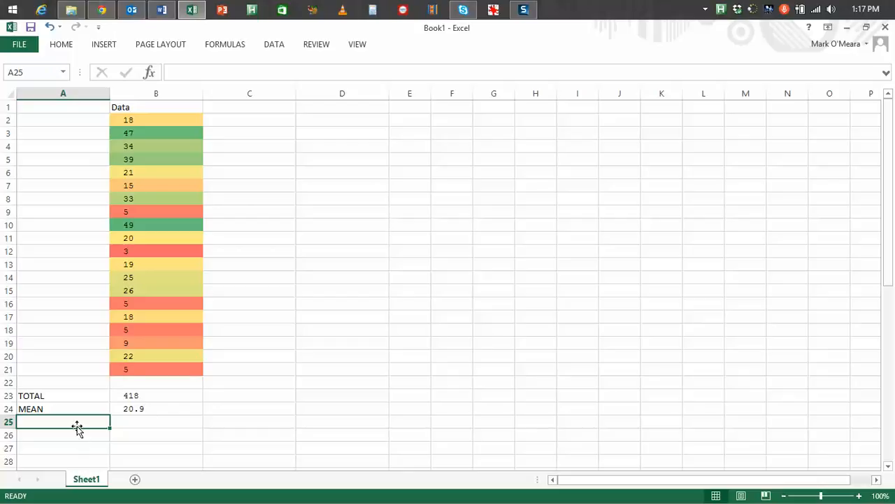
# Enter the label MEDIAN in A25 and =MEDIAN(B2:B21) beside it.
pyautogui.write('MEDIAN')
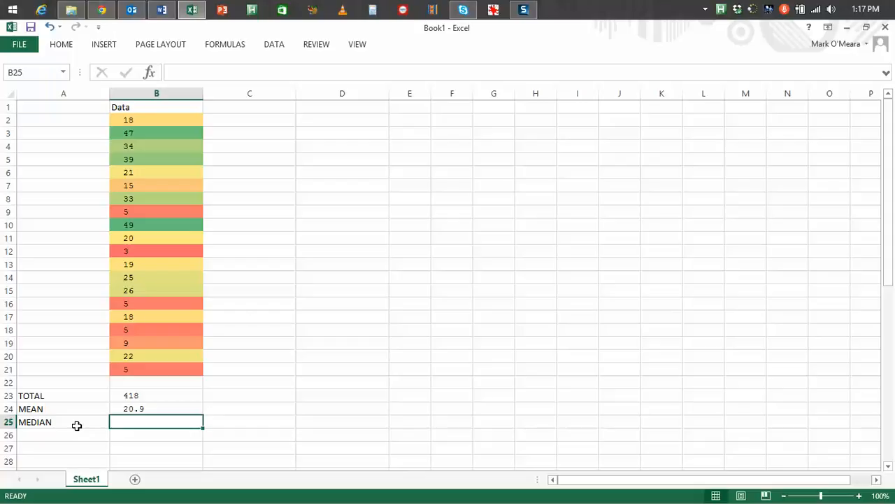
pyautogui.write('=MEDIAN')
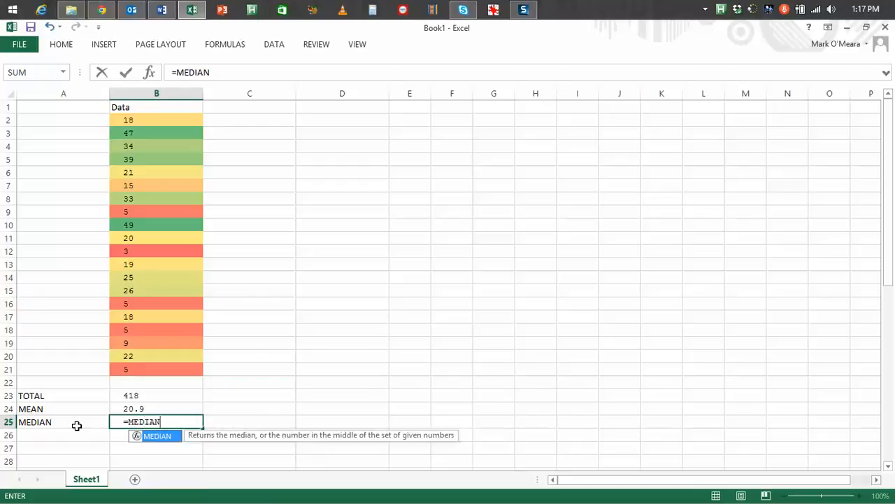
pyautogui.write('(')
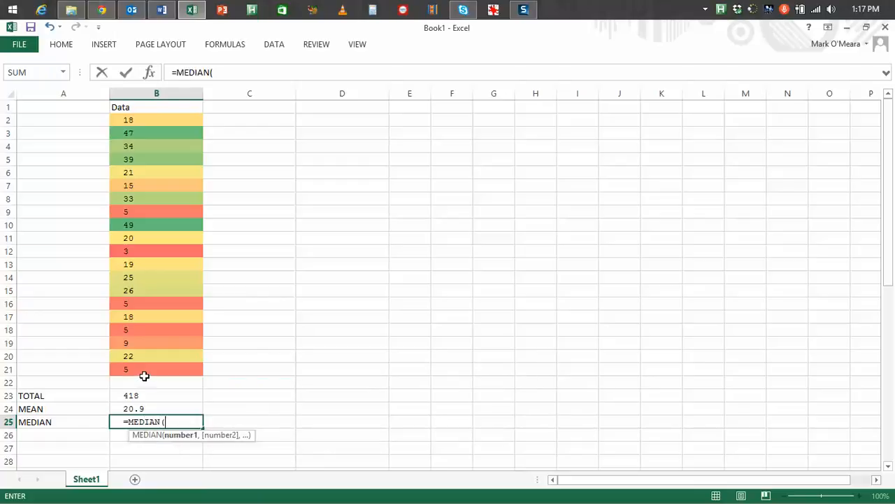
pyautogui.moveTo(156, 119); pyautogui.dragTo(156, 369)
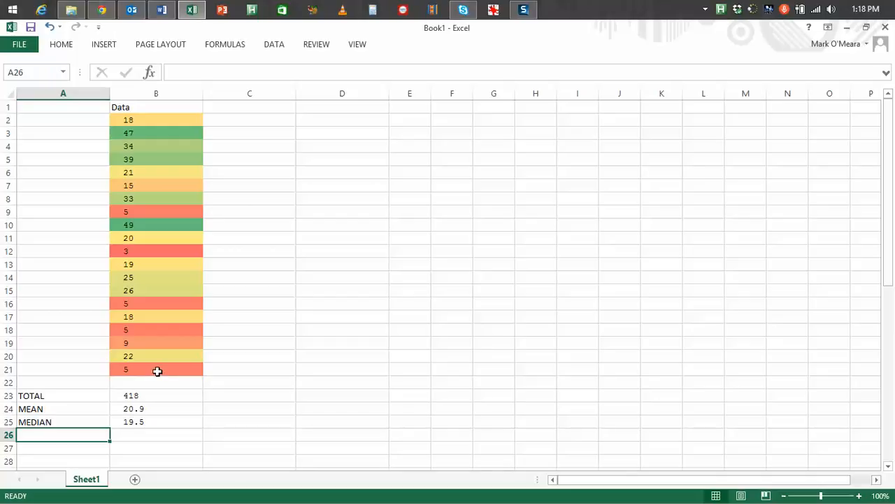
# Custom-sort B2:B21 by Data values, smallest to largest.
pyautogui.moveTo(156, 120); pyautogui.dragTo(156, 369)
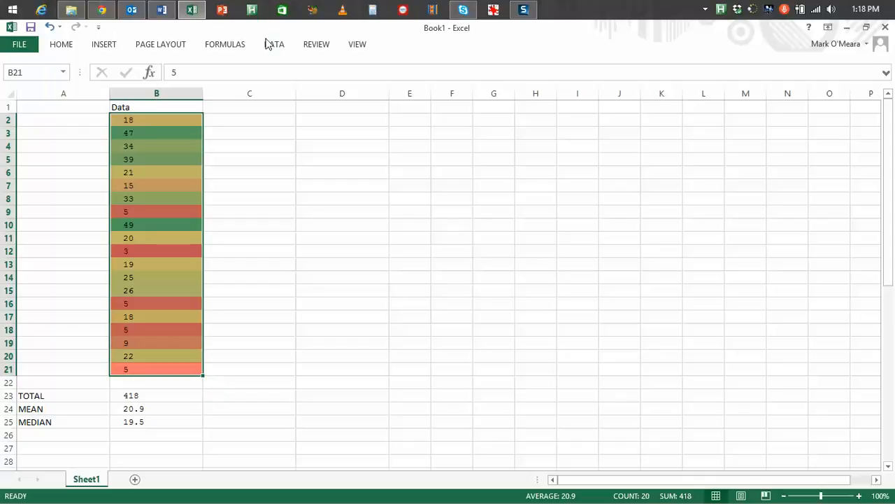
pyautogui.click(273, 44)
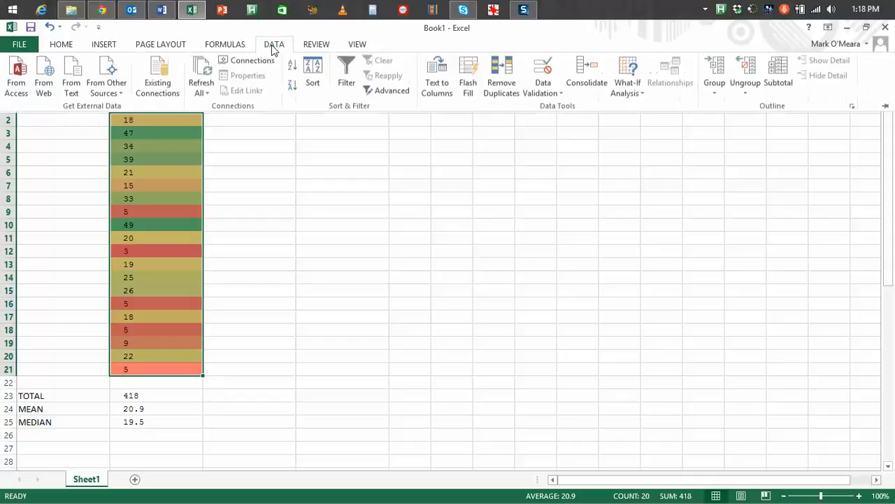
pyautogui.moveTo(313, 74)
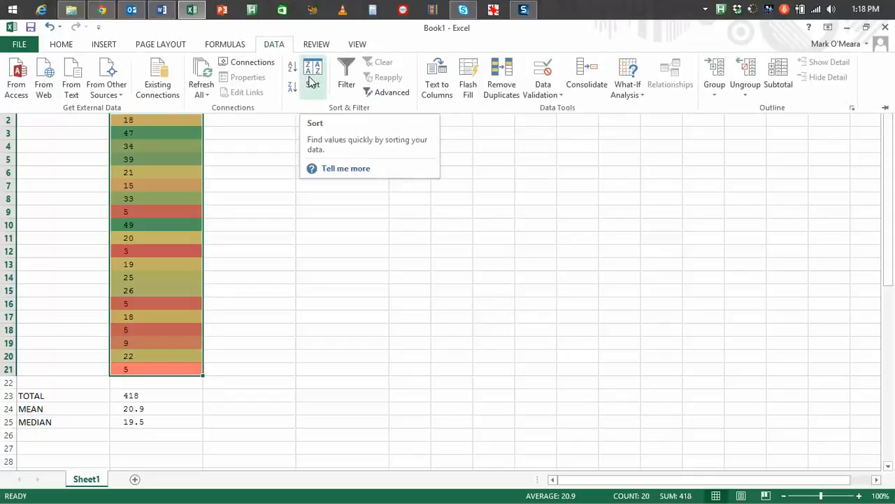
pyautogui.click(312, 75)
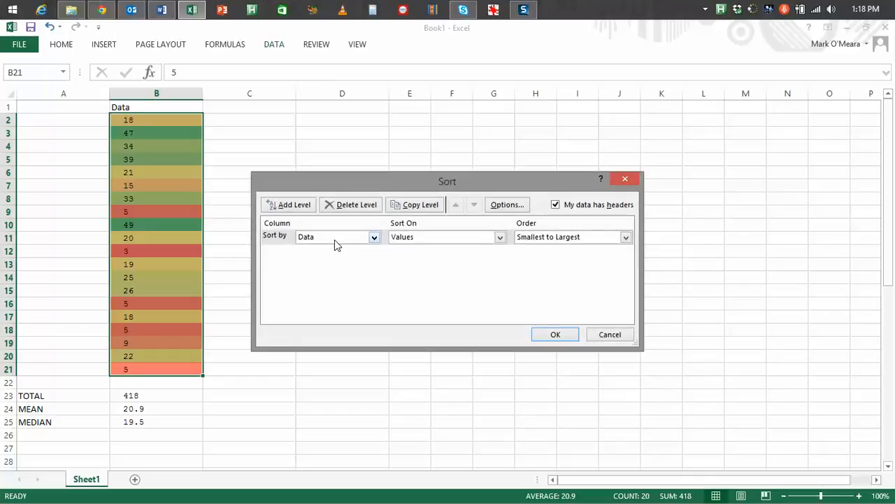
pyautogui.click(444, 236)
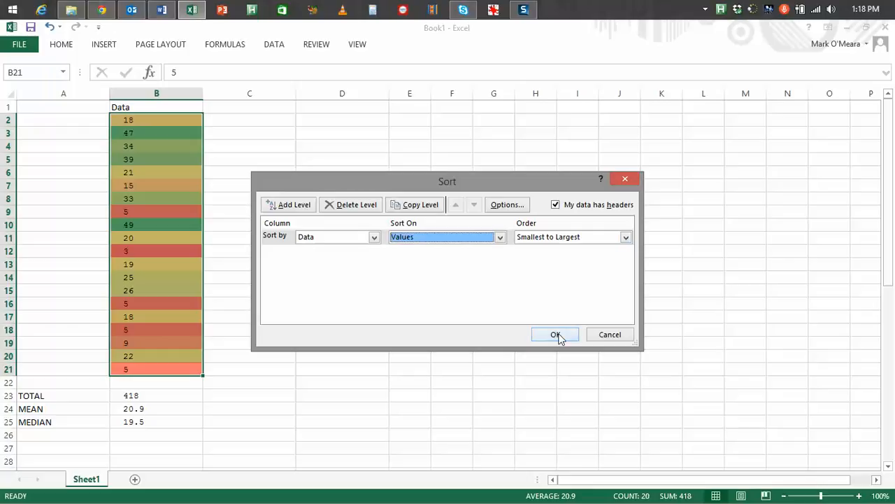
pyautogui.click(556, 334)
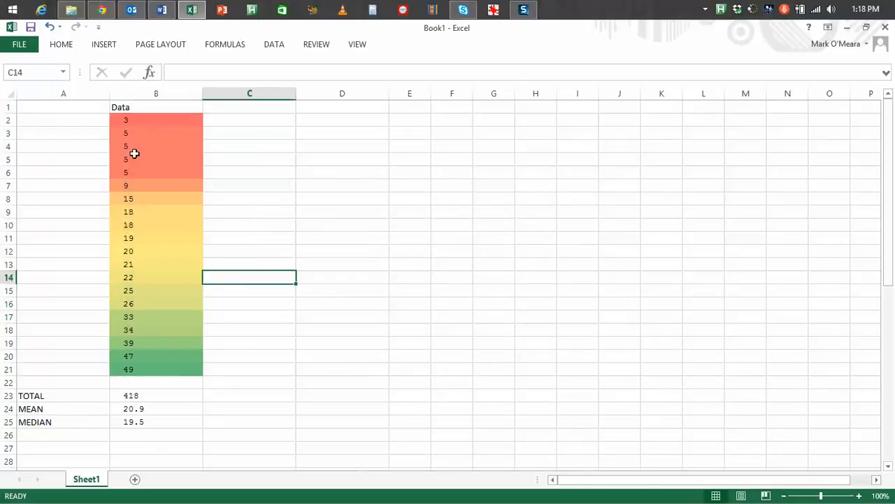
pyautogui.moveTo(148, 371)
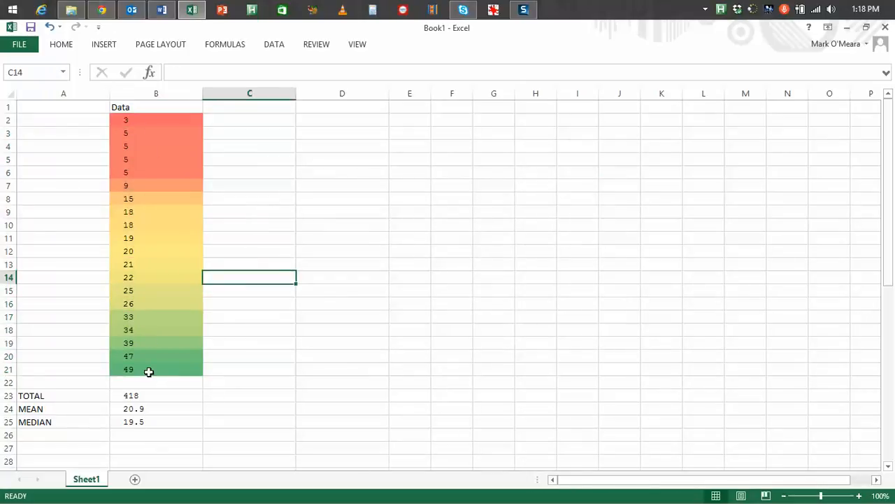
pyautogui.moveTo(162, 360)
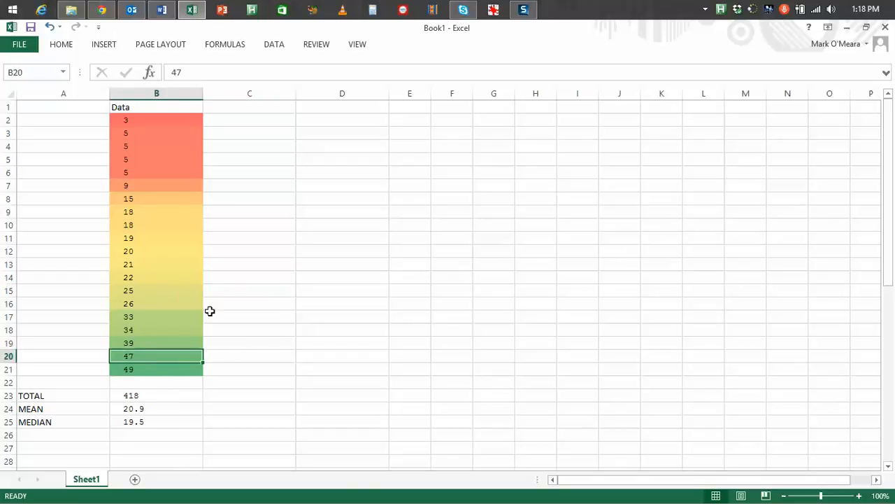
pyautogui.click(156, 119)
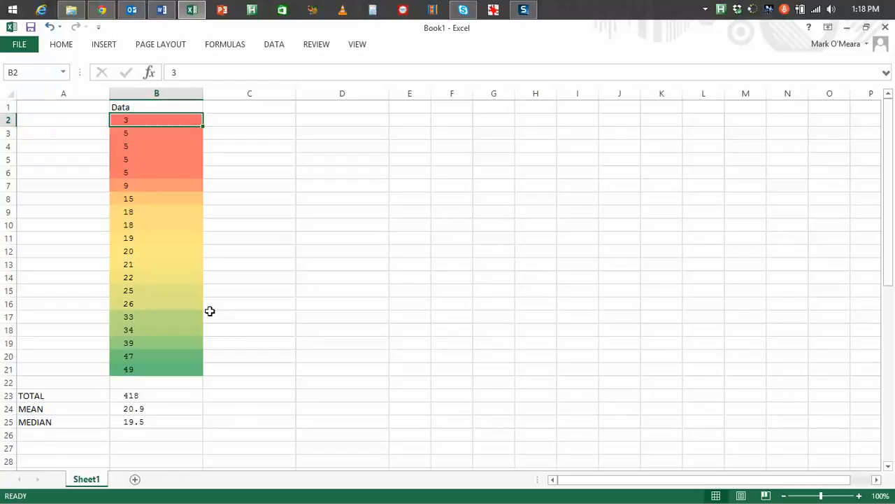
pyautogui.click(156, 198)
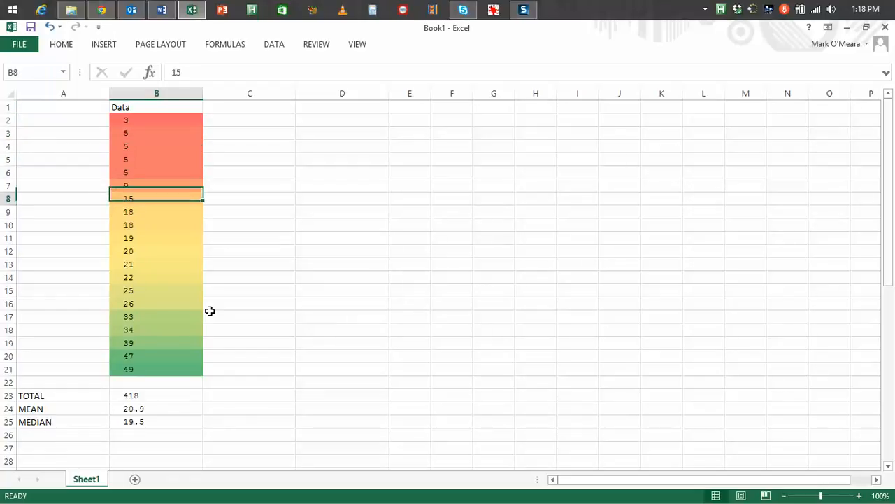
pyautogui.click(156, 238)
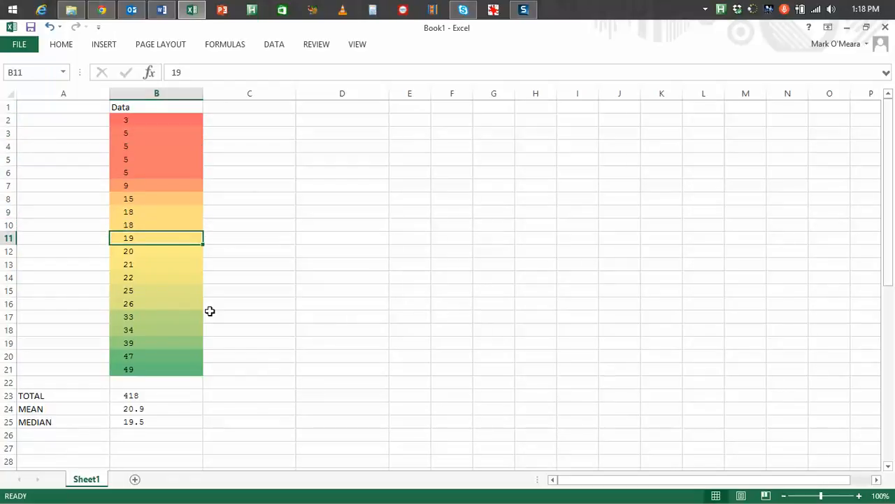